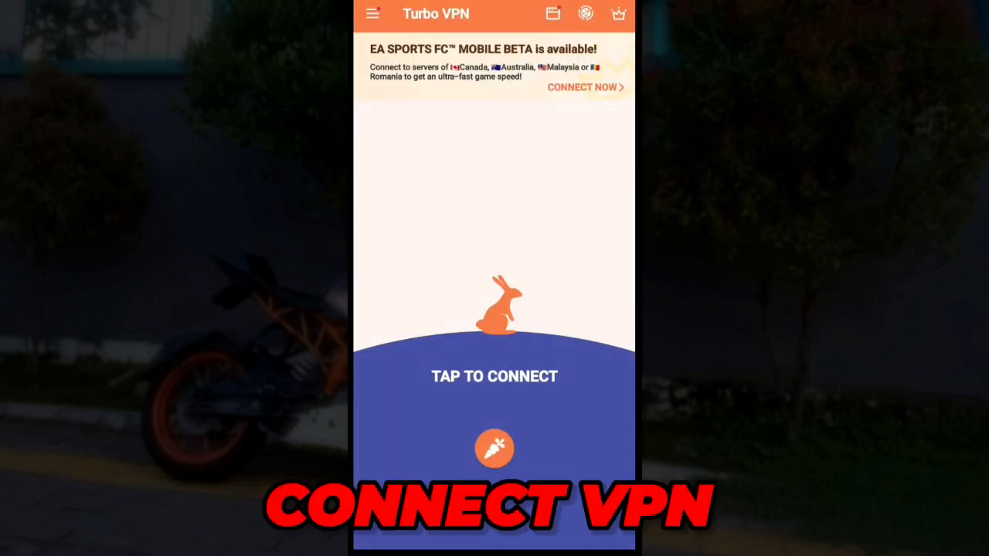
Start the Turbo VPN connection with the 'TAP TO CONNECT' carrot button
left_click(494, 452)
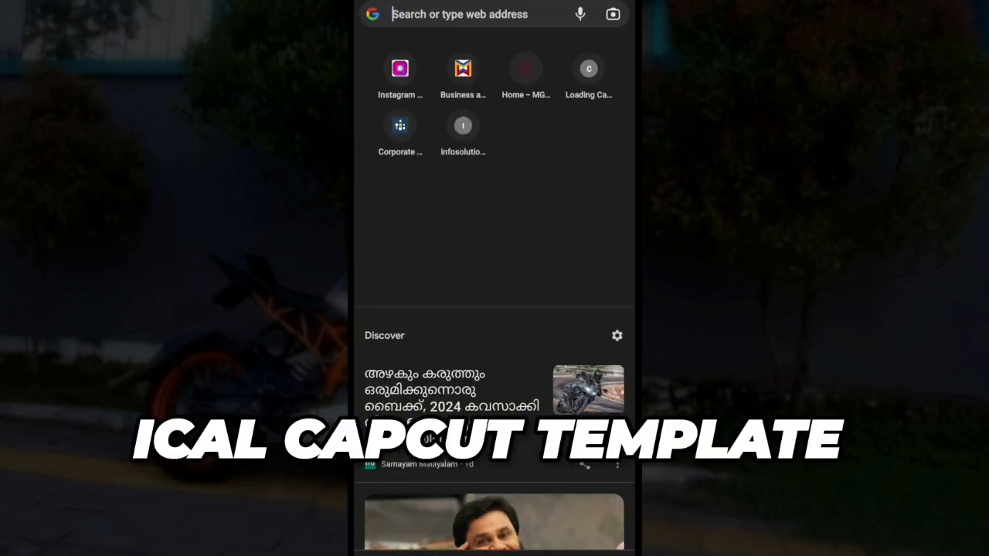
Run a Google search for 'ical capcut template link' from Chrome's address bar
left_click(482, 14)
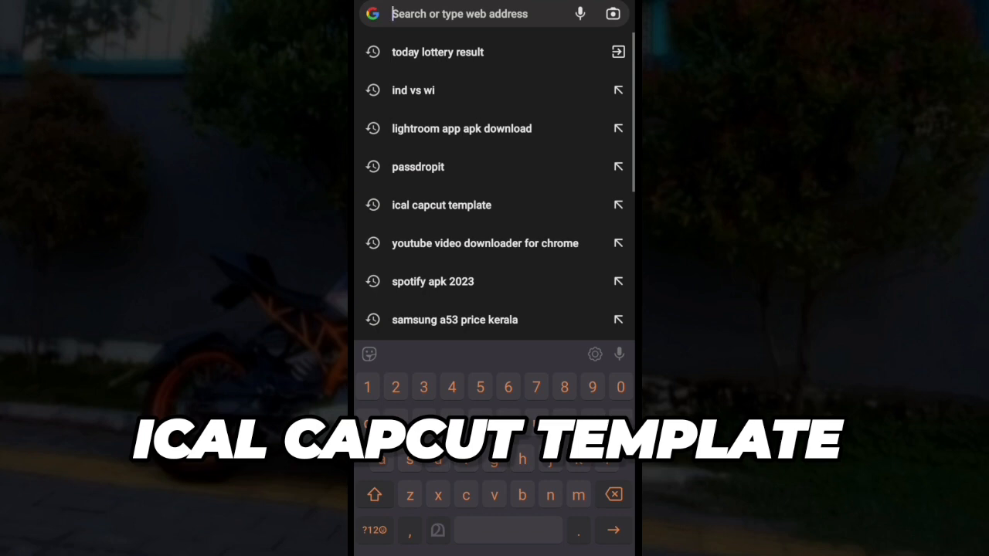
type("ical capcut template link")
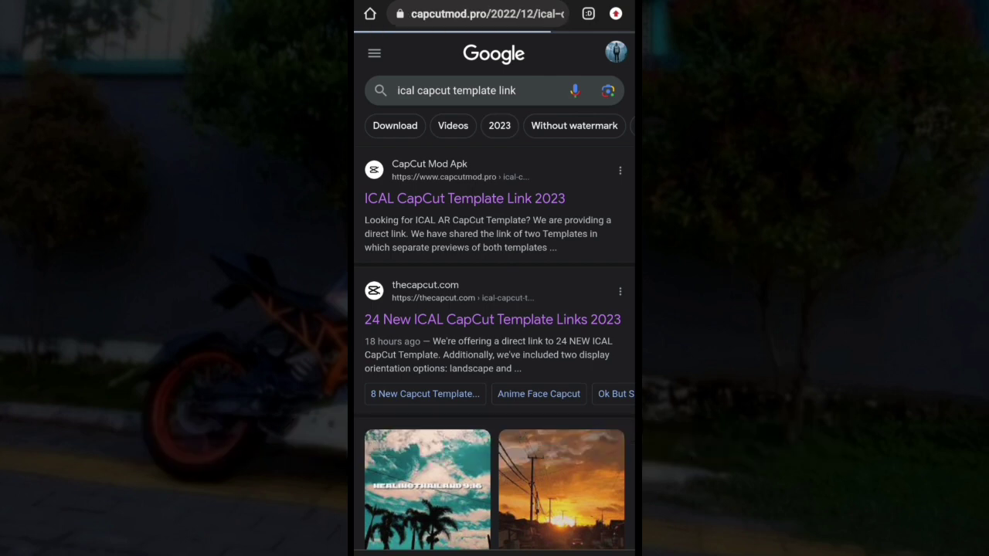
From the capcutmod.pro article, send ICAL CAPCUT TEMPLATE - 1 to CapCut via 'Use Template in CapCut'
left_click(464, 198)
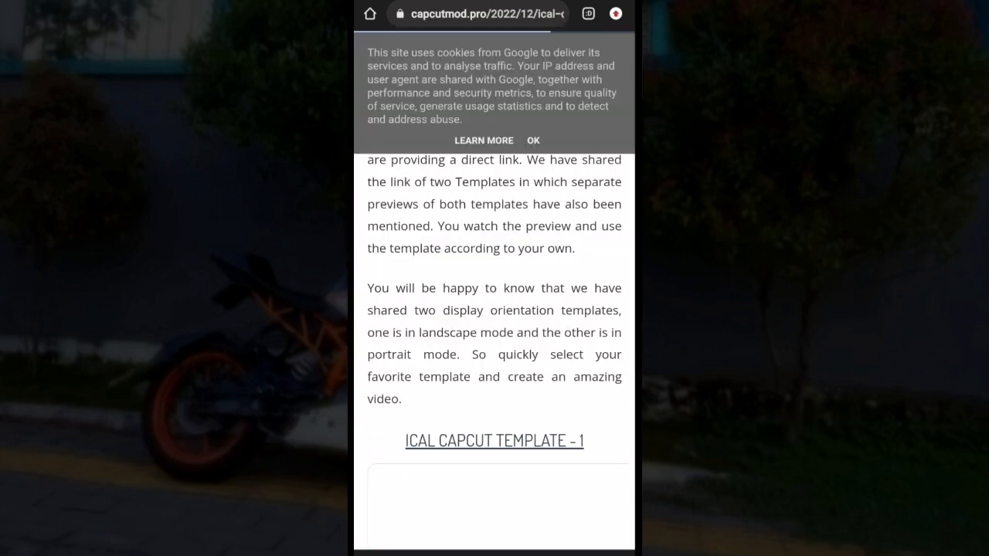
scroll("down", 3)
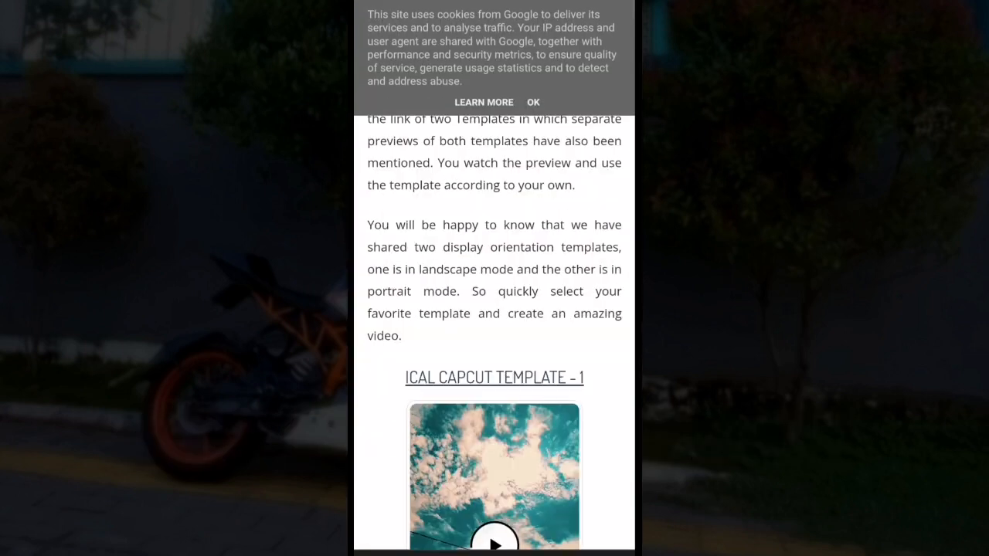
scroll("down", 3)
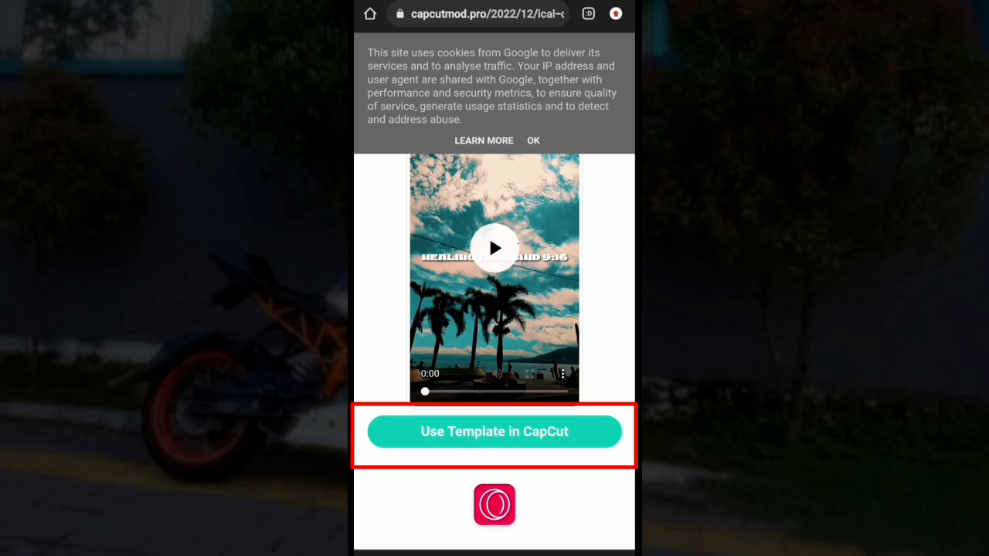
left_click(494, 433)
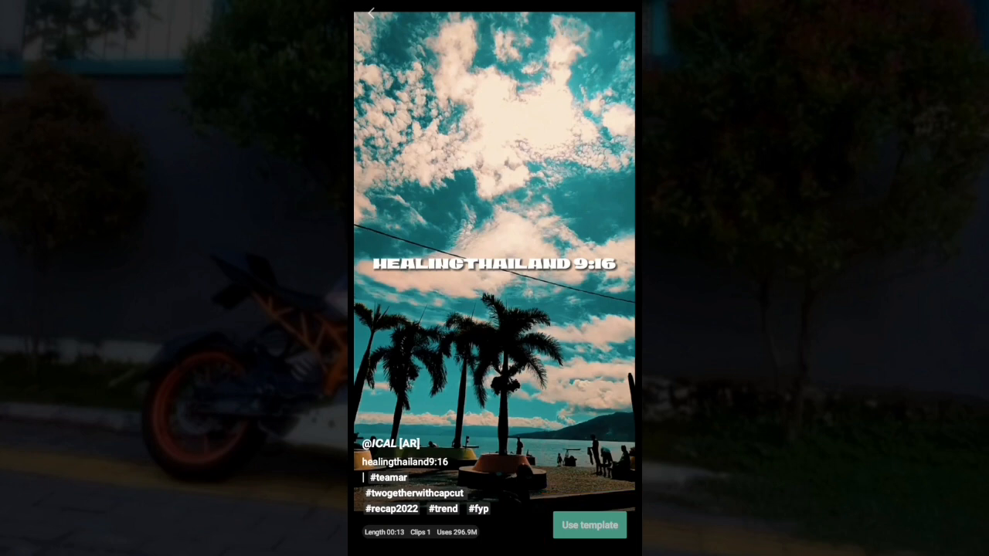
Use the HEALINGTHAILAND 9:16 template with the bike photo and start its motorbike preview
left_click(591, 525)
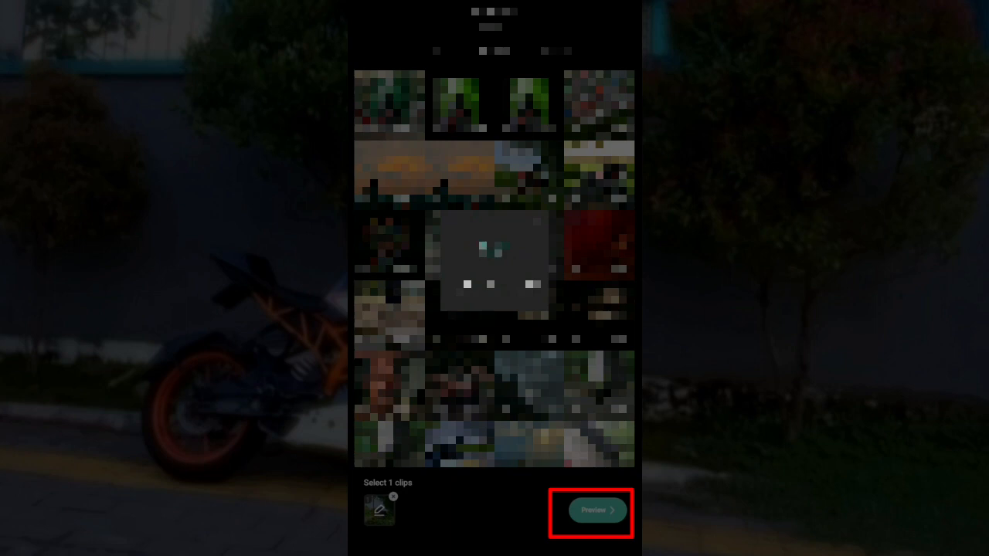
left_click(597, 511)
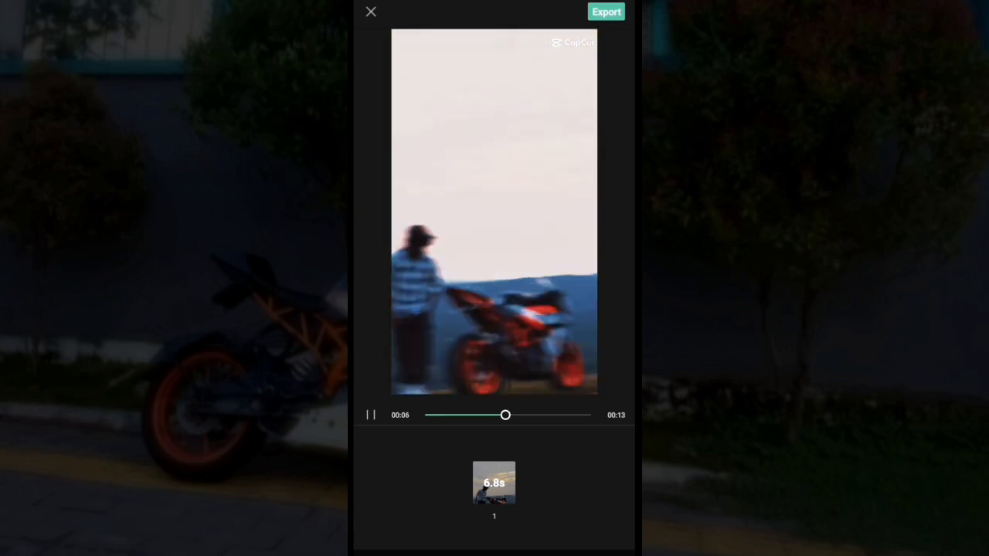
Bring up the Export sheet for the bike video, showing 1080p and no-watermark options
left_click(606, 12)
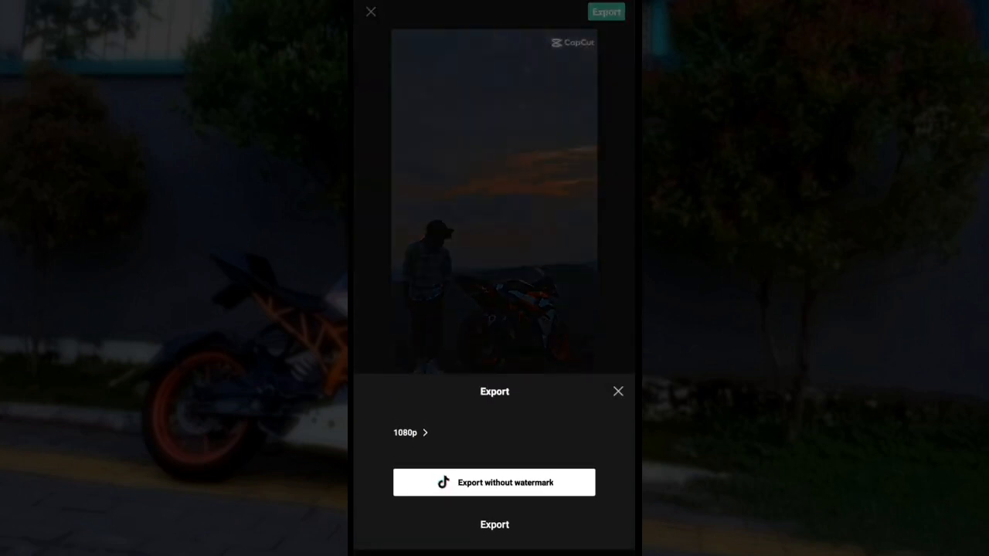